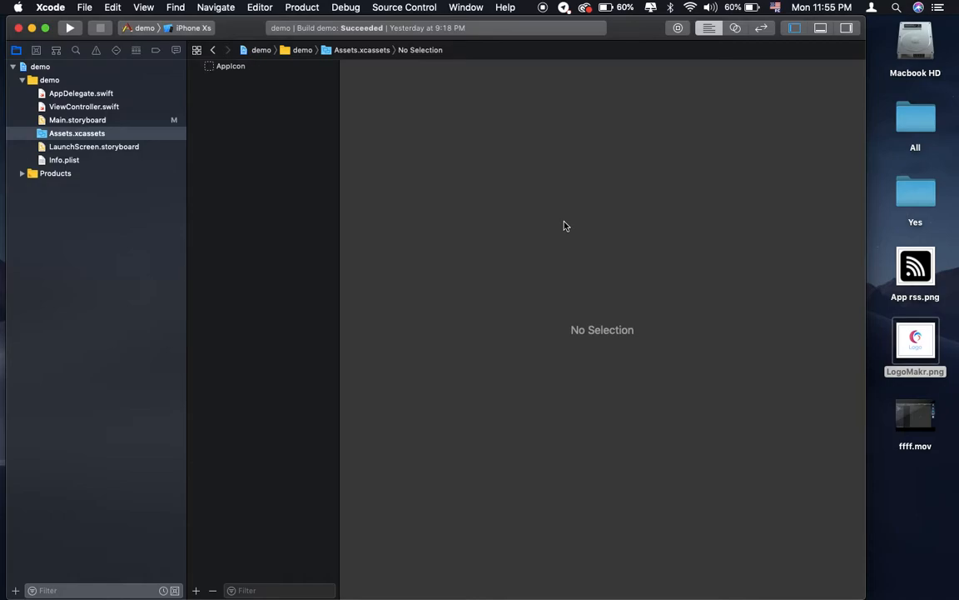
pyautogui.moveTo(409, 206)
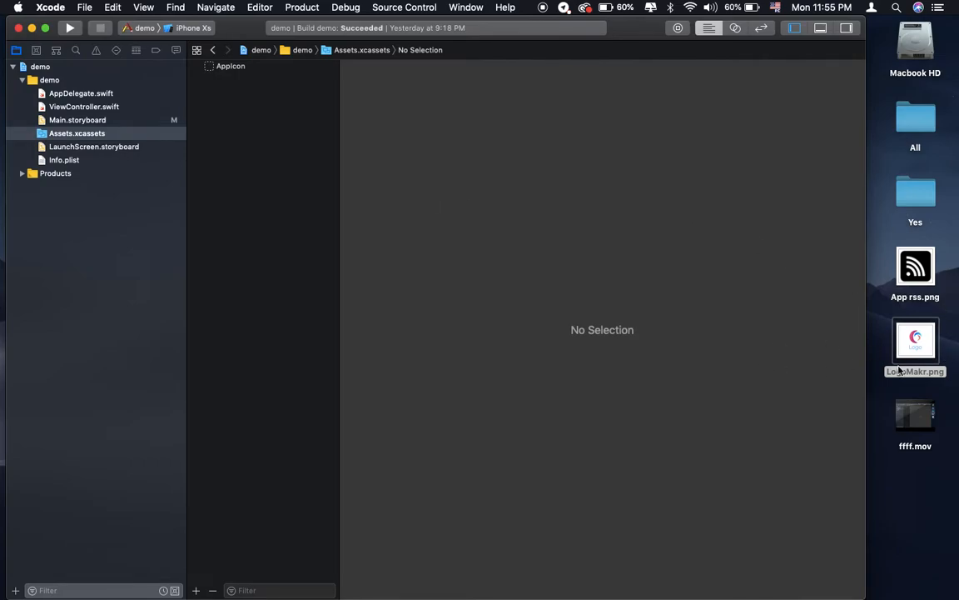
# Load LogoMakr.png from the desktop into App Icon Generator's drop area
pyautogui.click(916, 342)
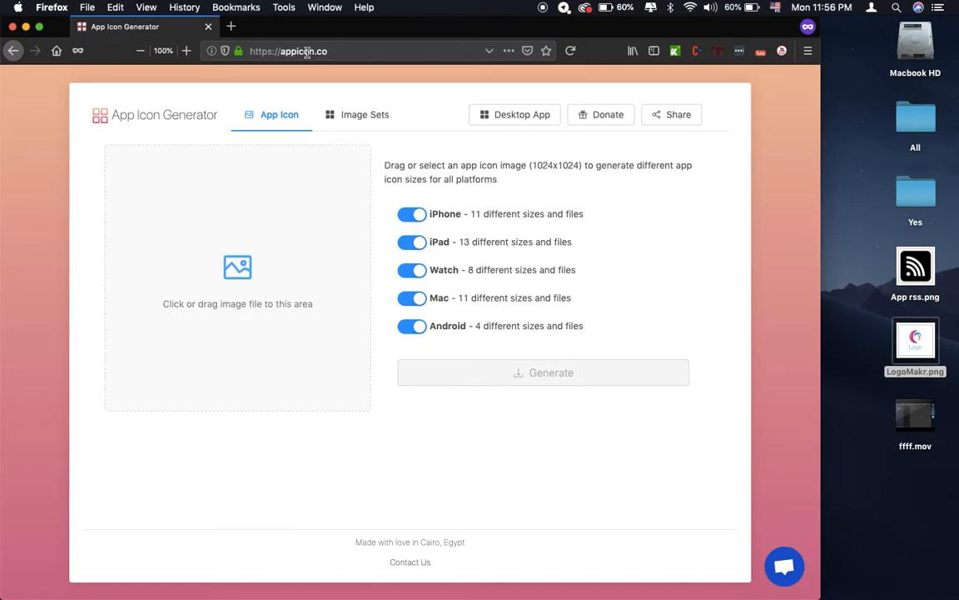
pyautogui.moveTo(177, 133)
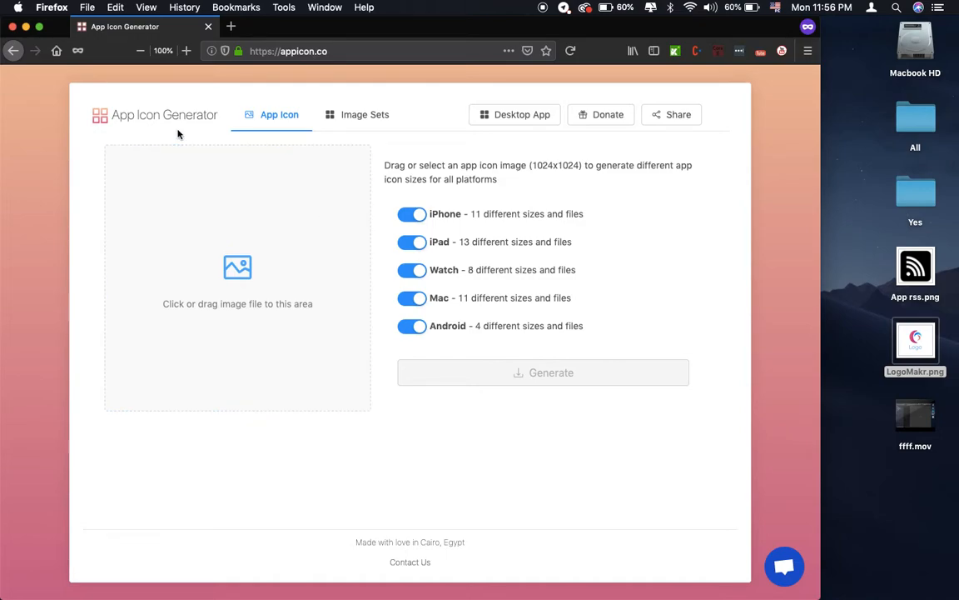
pyautogui.moveTo(270, 113)
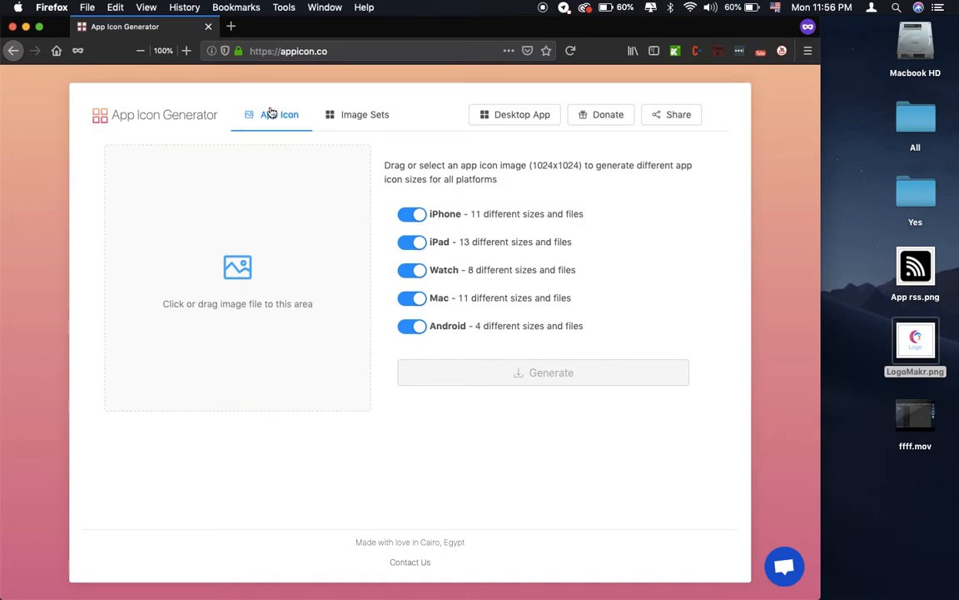
pyautogui.moveTo(515, 114)
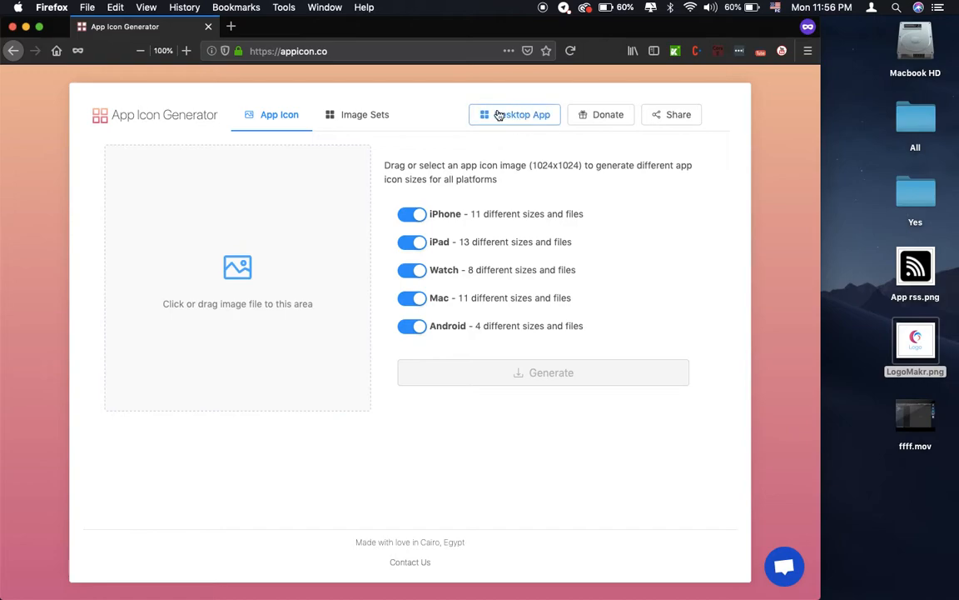
pyautogui.click(513, 113)
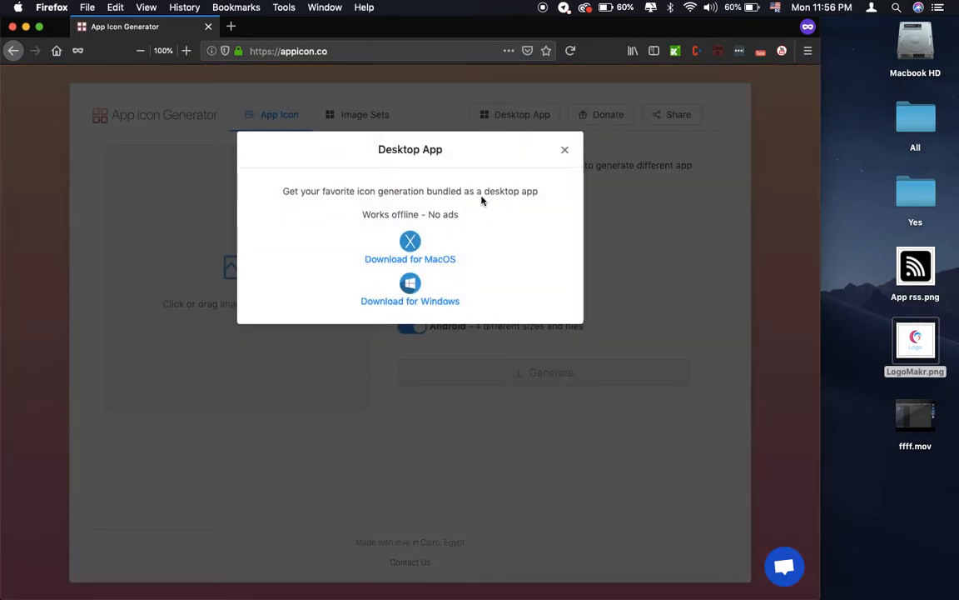
pyautogui.moveTo(410, 300)
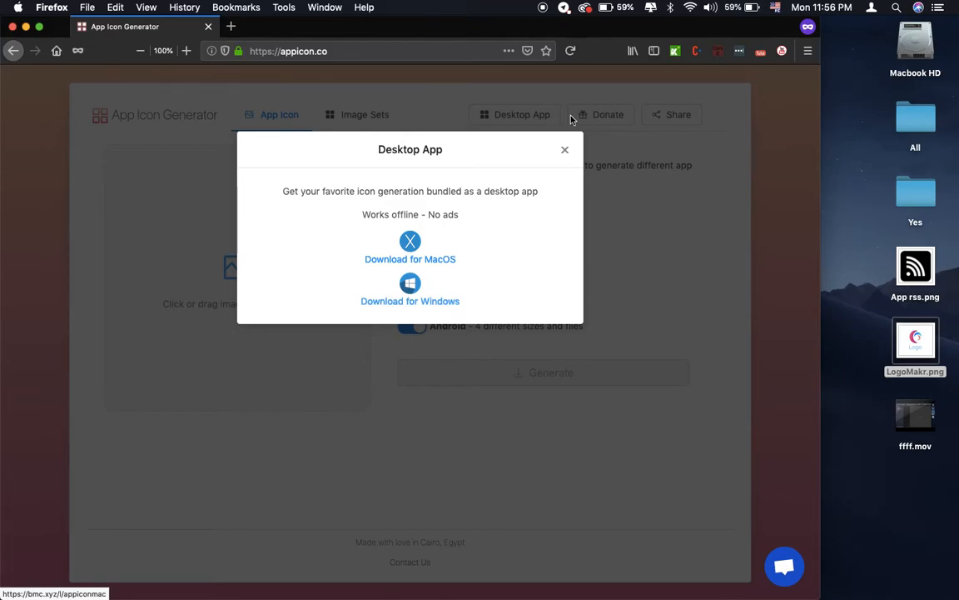
pyautogui.click(565, 150)
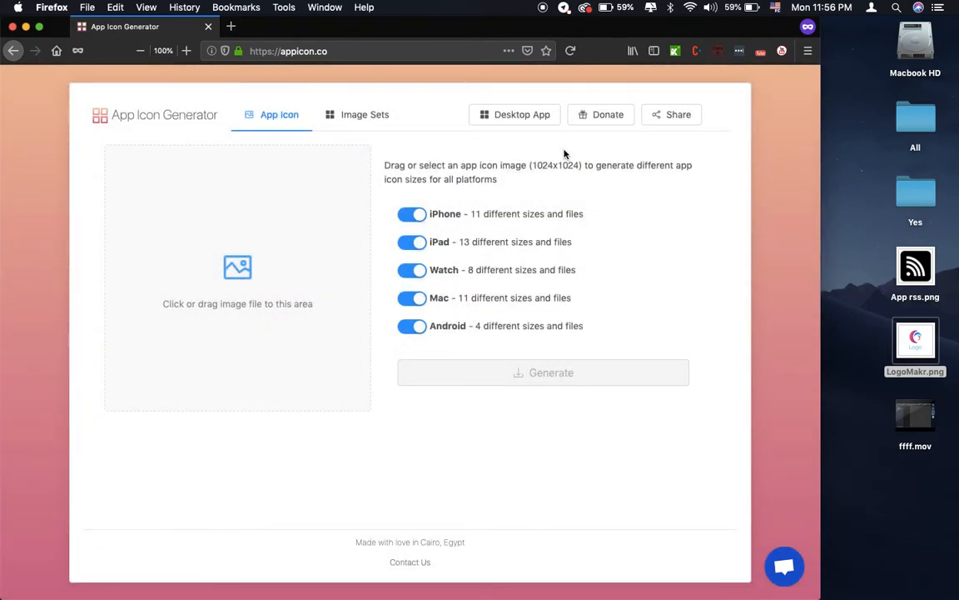
pyautogui.moveTo(929, 373)
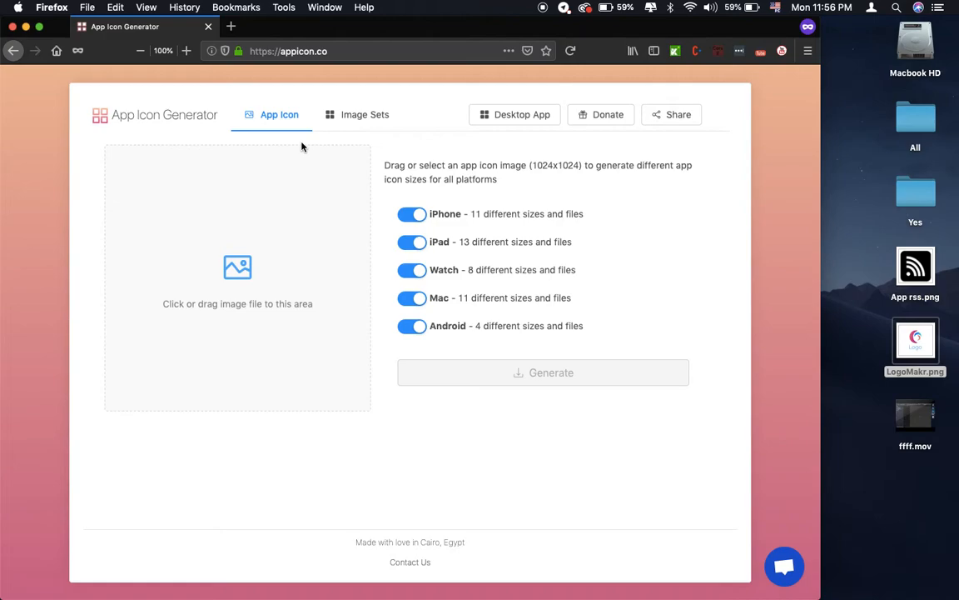
pyautogui.moveTo(936, 341)
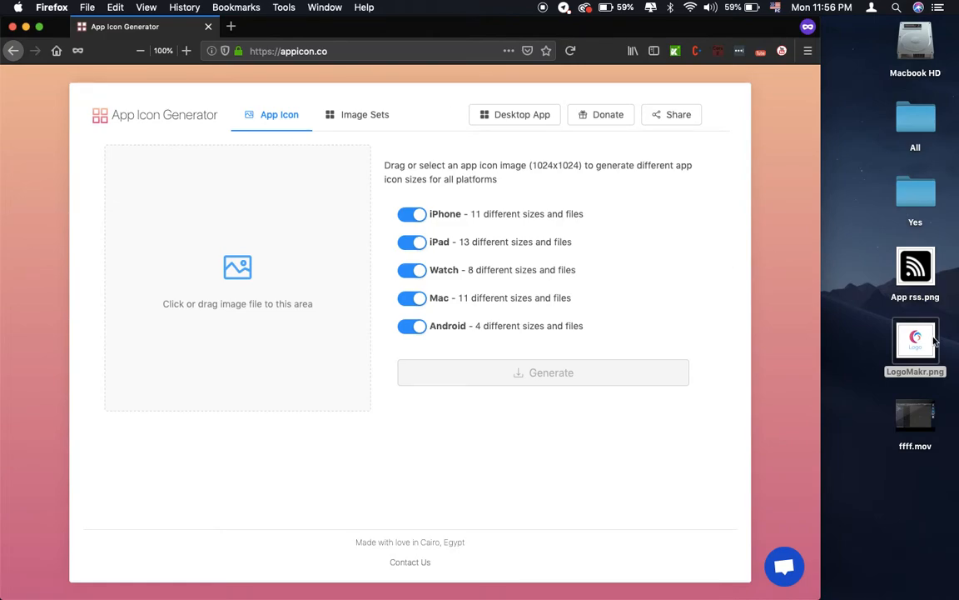
pyautogui.moveTo(916, 341); pyautogui.dragTo(260, 313)
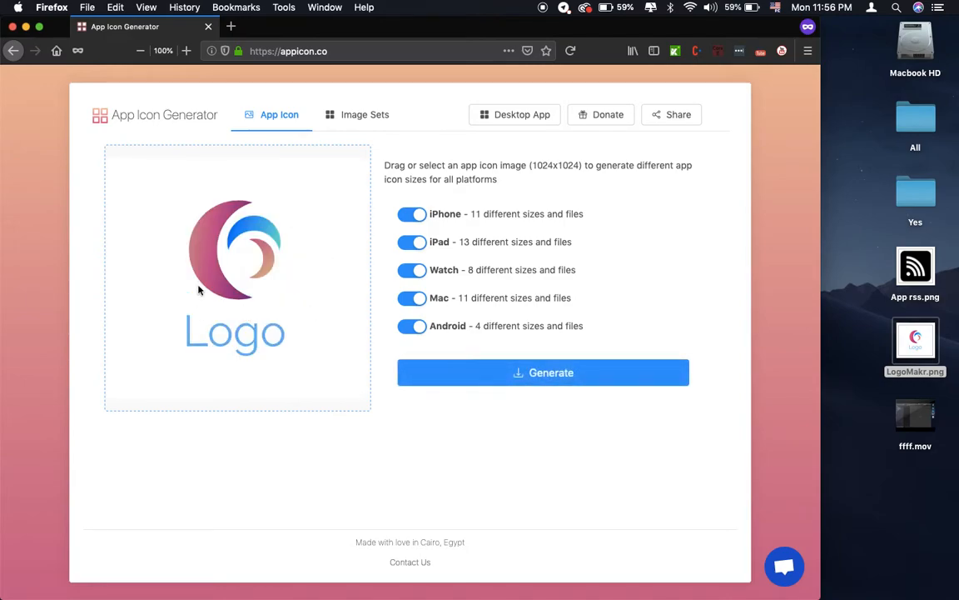
pyautogui.moveTo(523, 400)
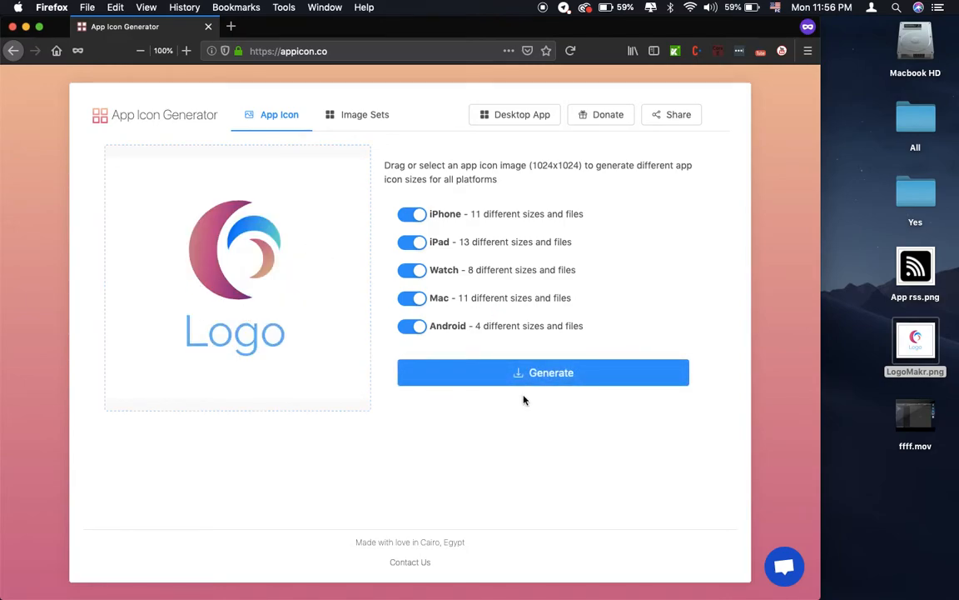
pyautogui.moveTo(463, 210)
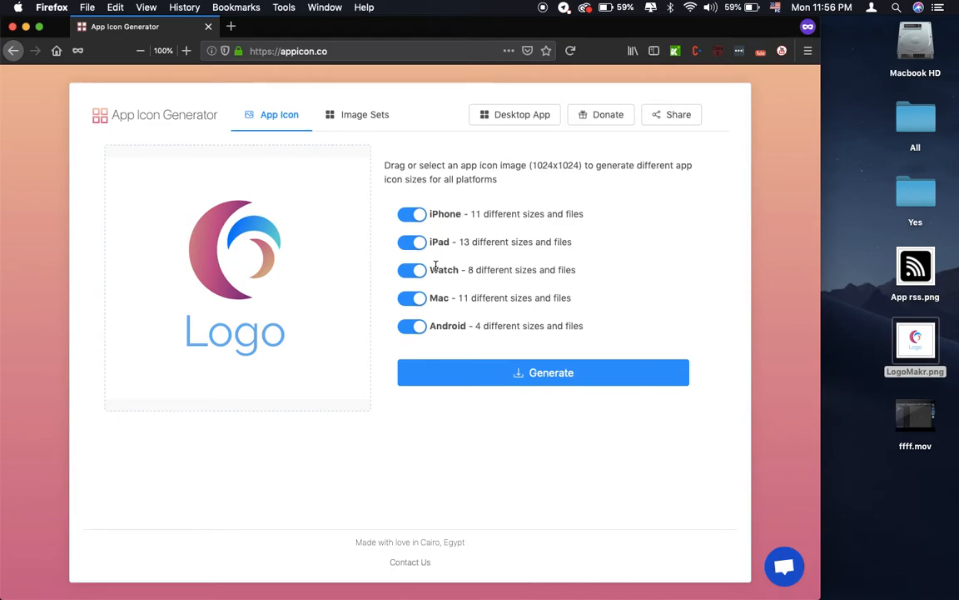
pyautogui.moveTo(444, 323)
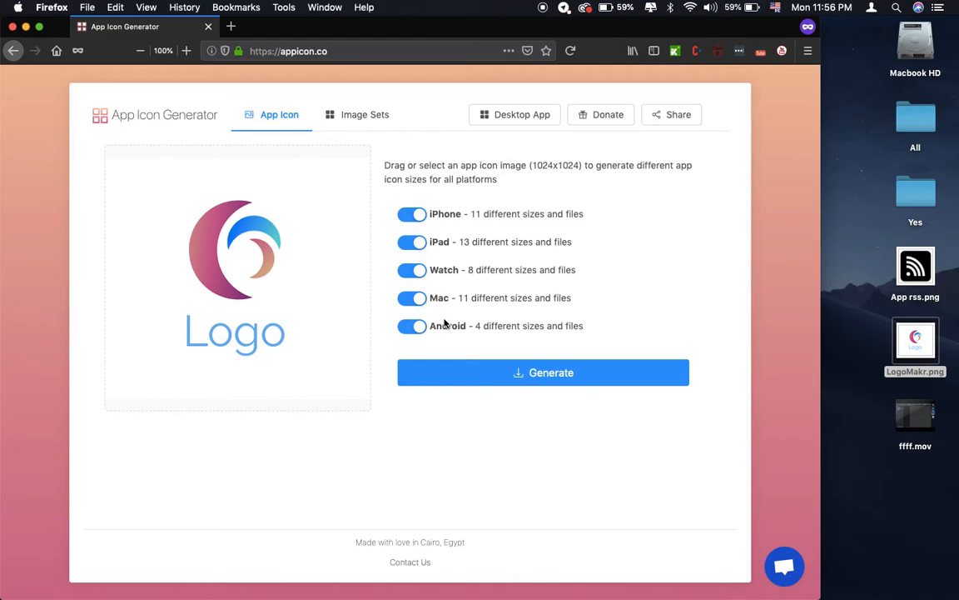
pyautogui.moveTo(443, 323)
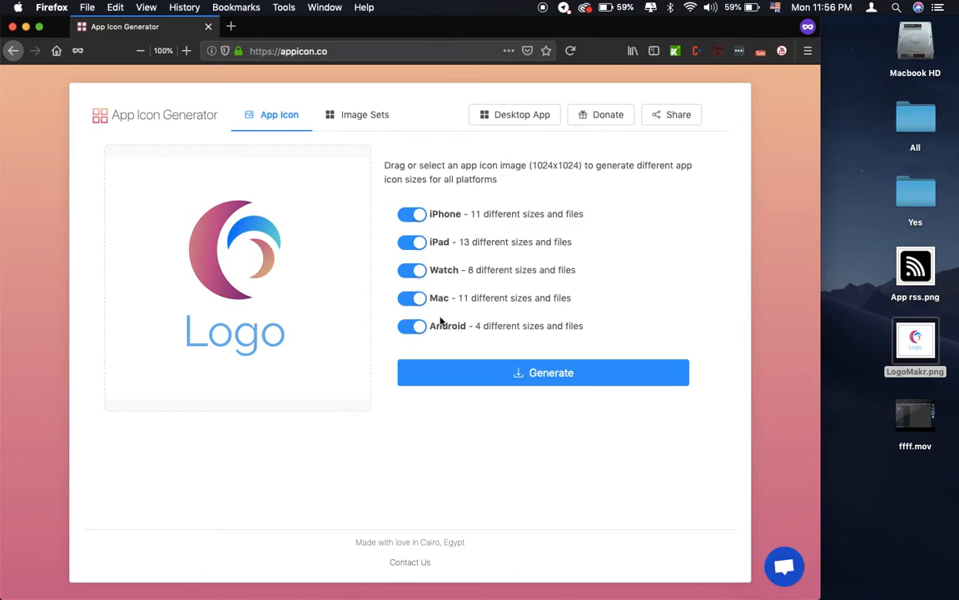
# Switch off the extra platform toggles so only iPhone and iPad icon sizes remain
pyautogui.click(412, 325)
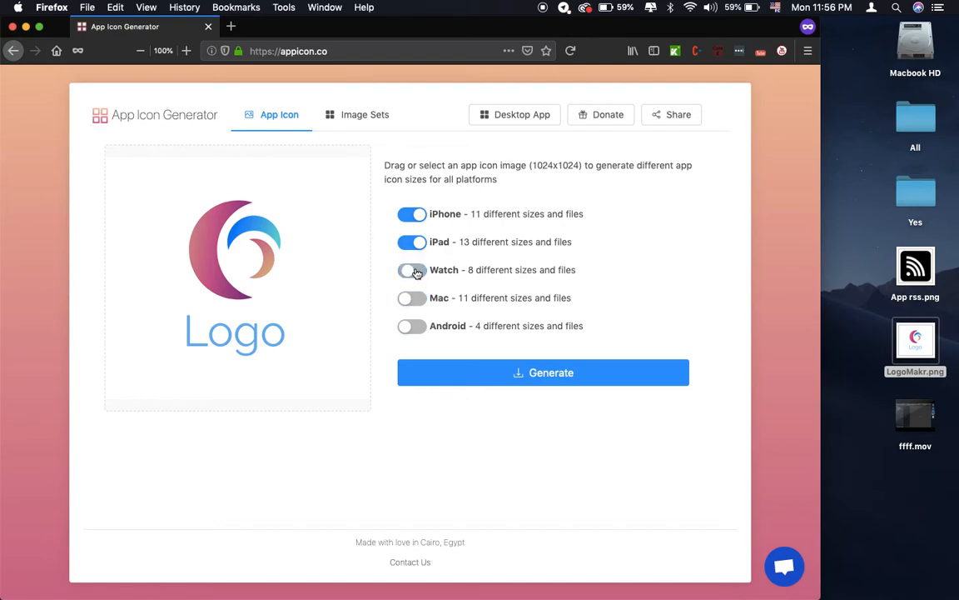
pyautogui.click(411, 270)
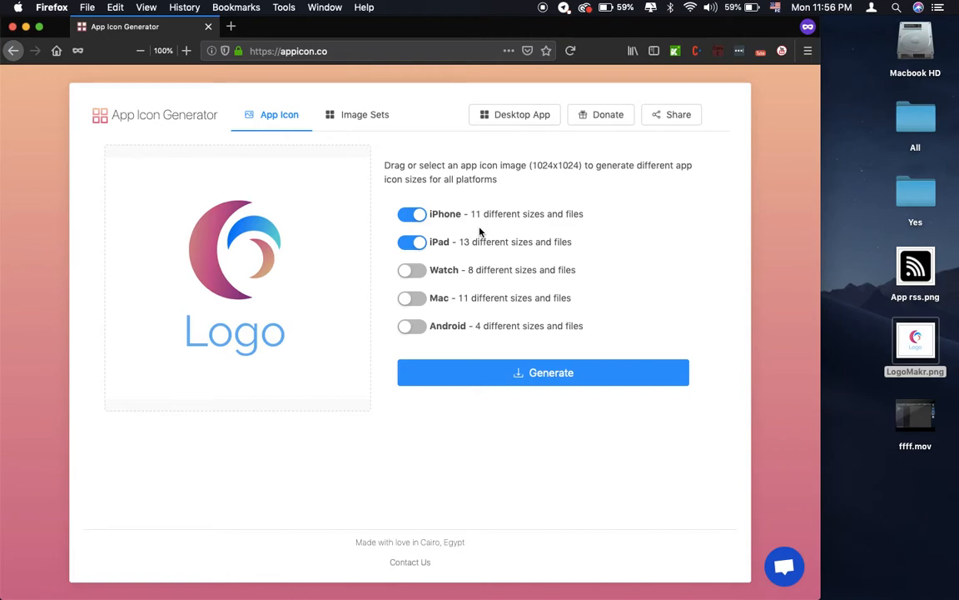
pyautogui.moveTo(520, 364)
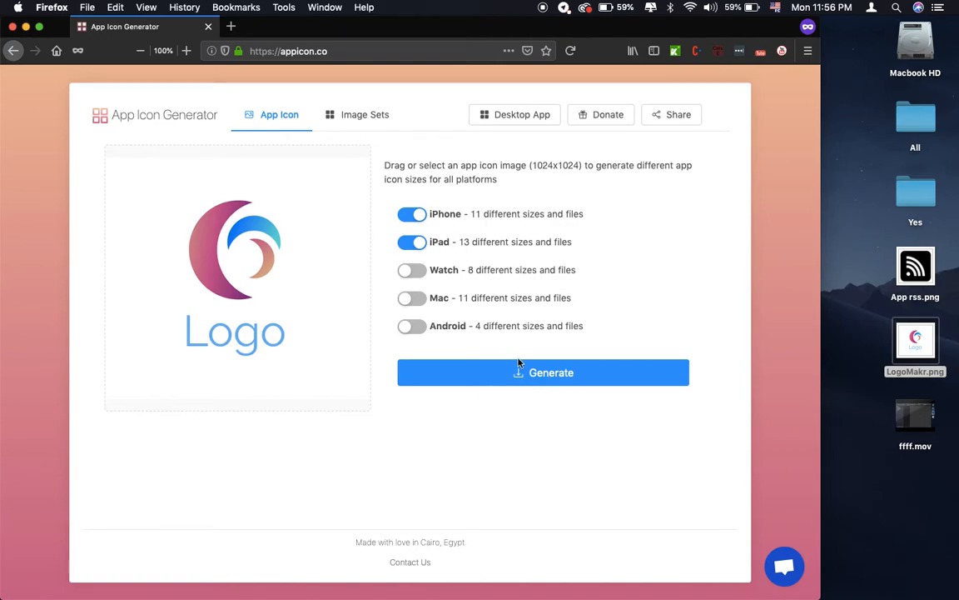
# Generate the icon set and save AppIcons.zip to Downloads via Firefox
pyautogui.click(543, 373)
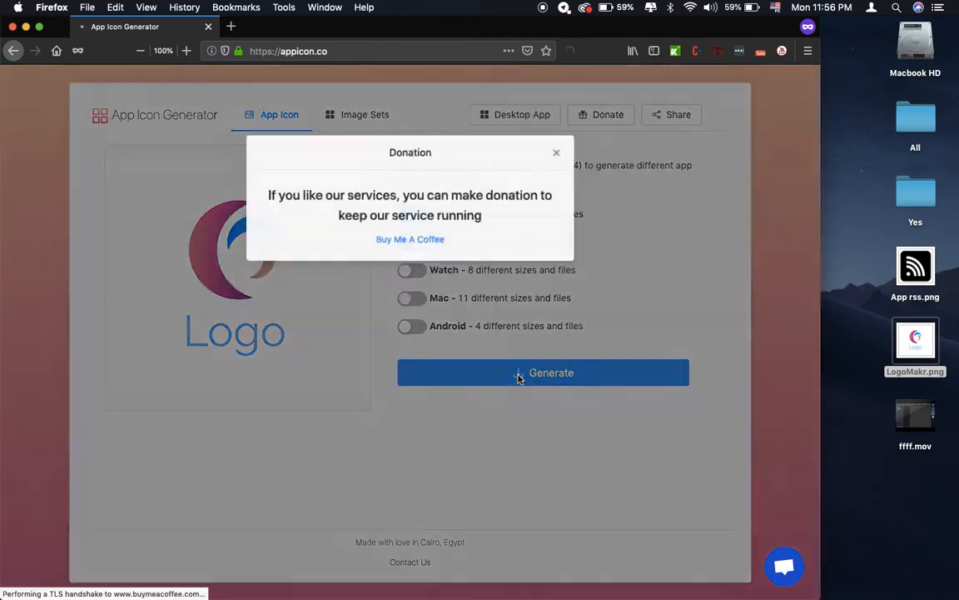
pyautogui.click(543, 373)
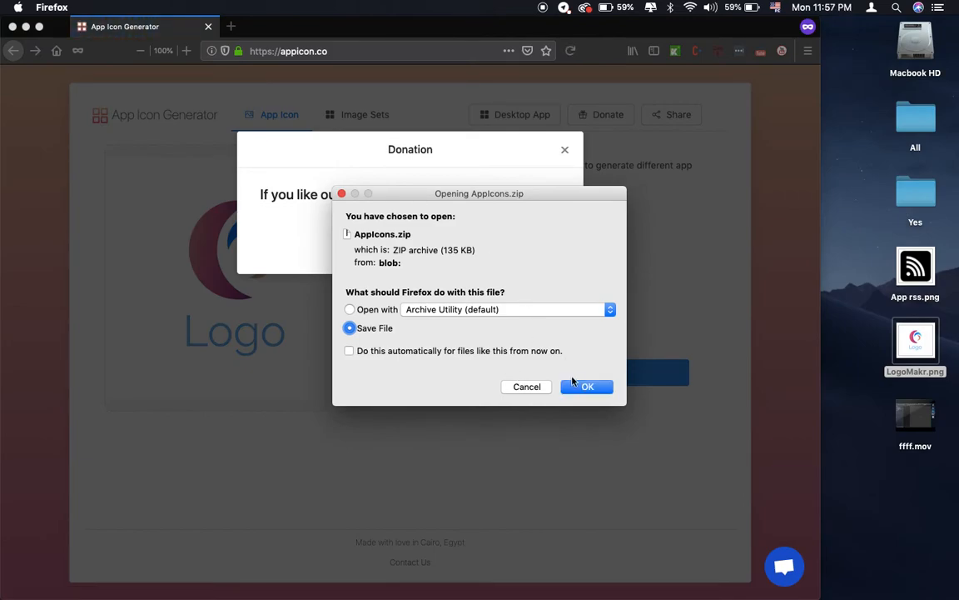
pyautogui.click(586, 386)
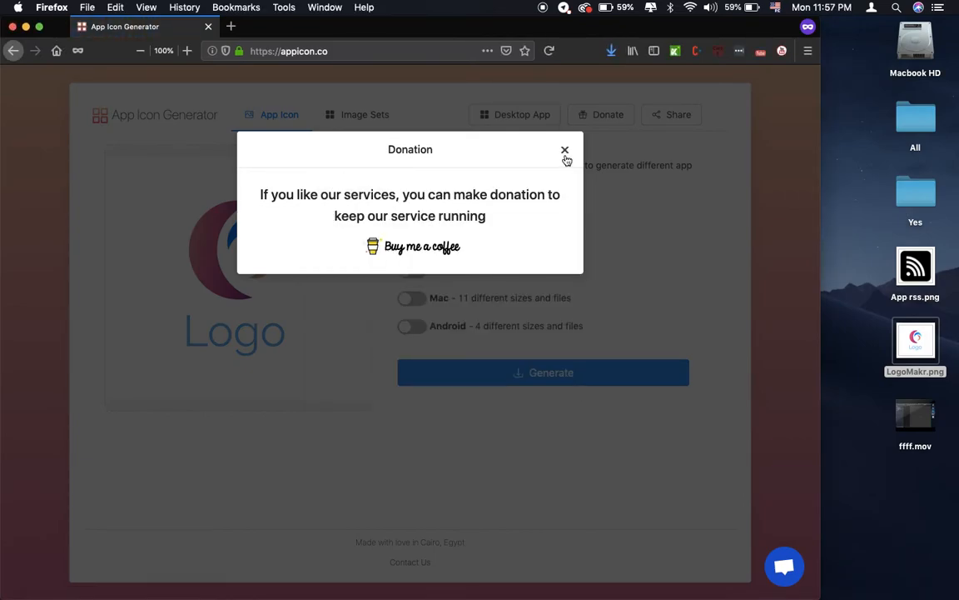
pyautogui.click(564, 150)
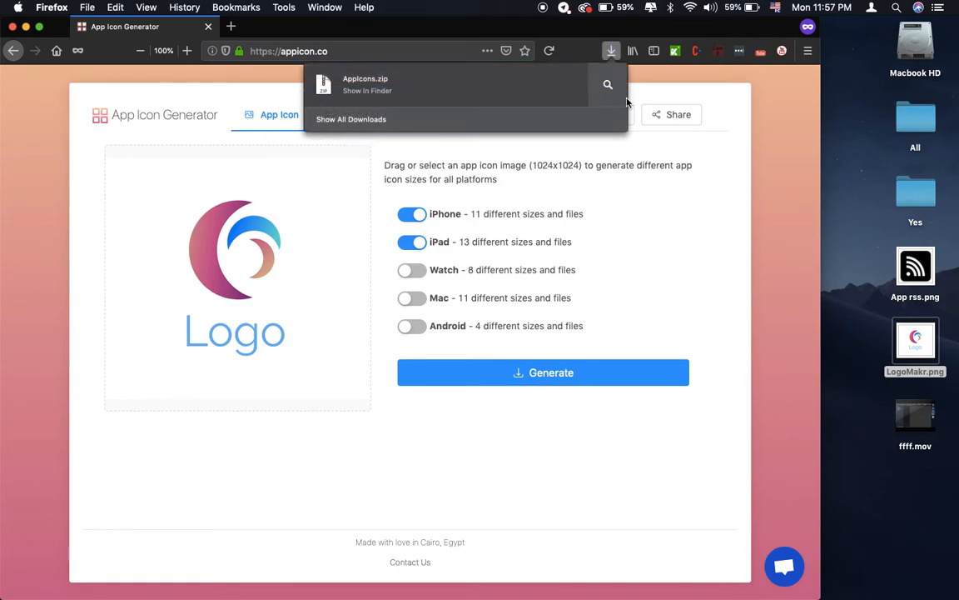
pyautogui.click(367, 90)
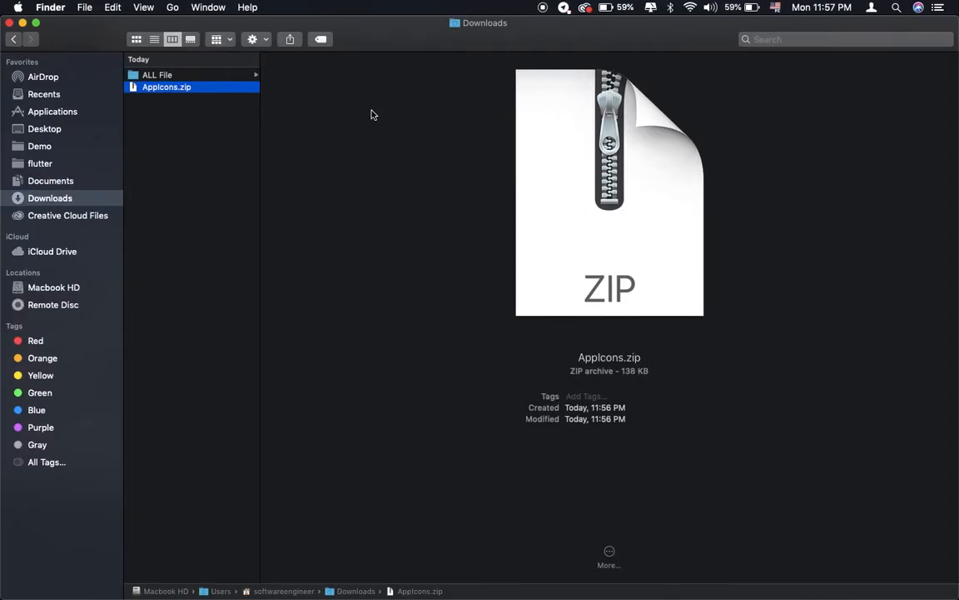
pyautogui.moveTo(170, 90)
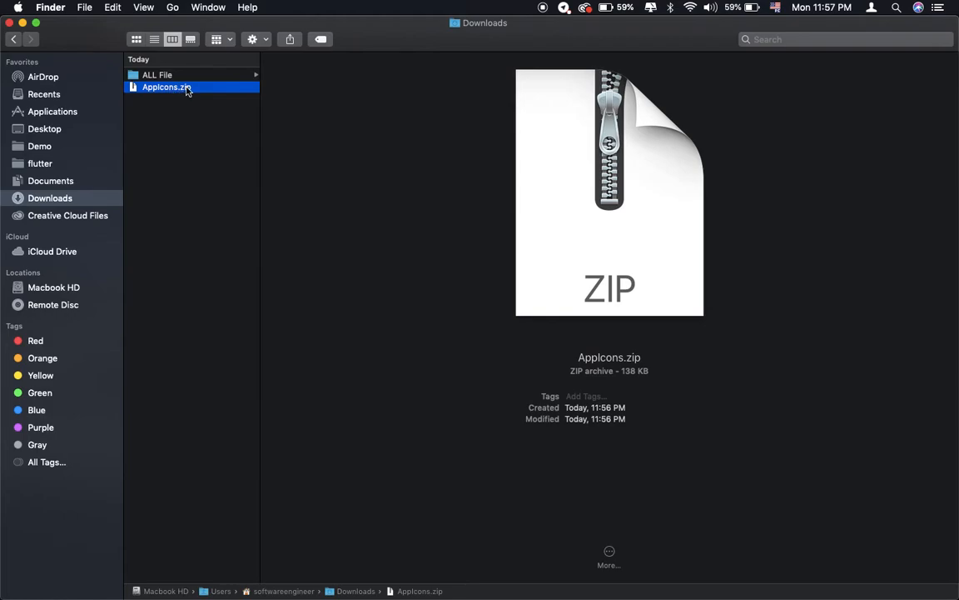
# Unzip AppIcons.zip and browse into Assets.xcassets > AppIcon.appiconset
pyautogui.doubleClick(166, 87)
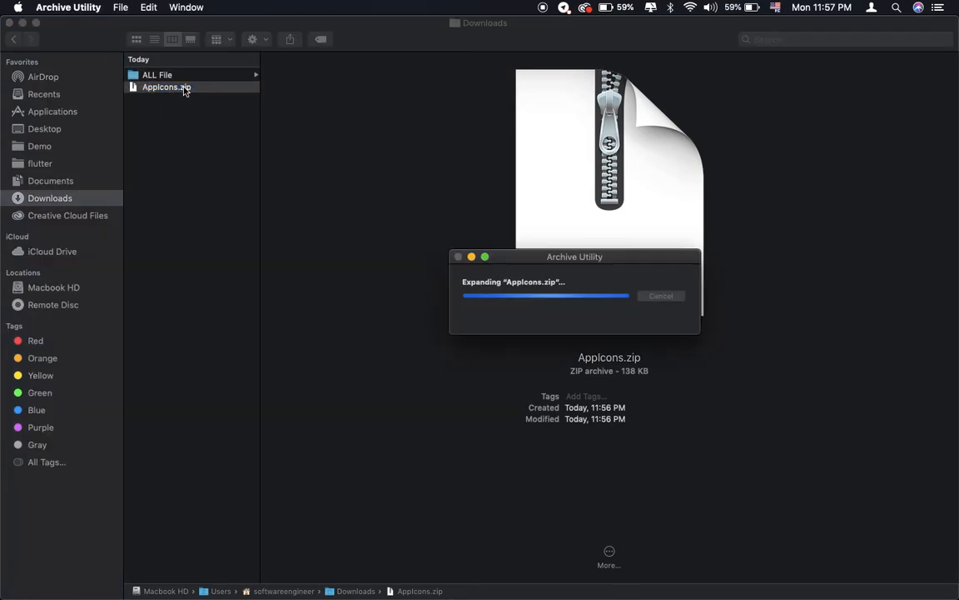
pyautogui.click(173, 99)
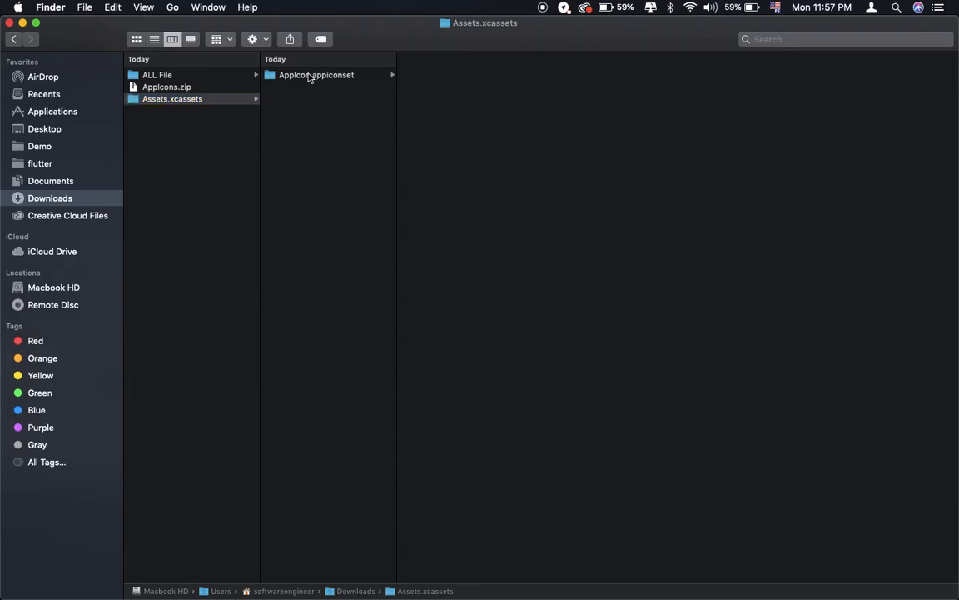
pyautogui.click(316, 75)
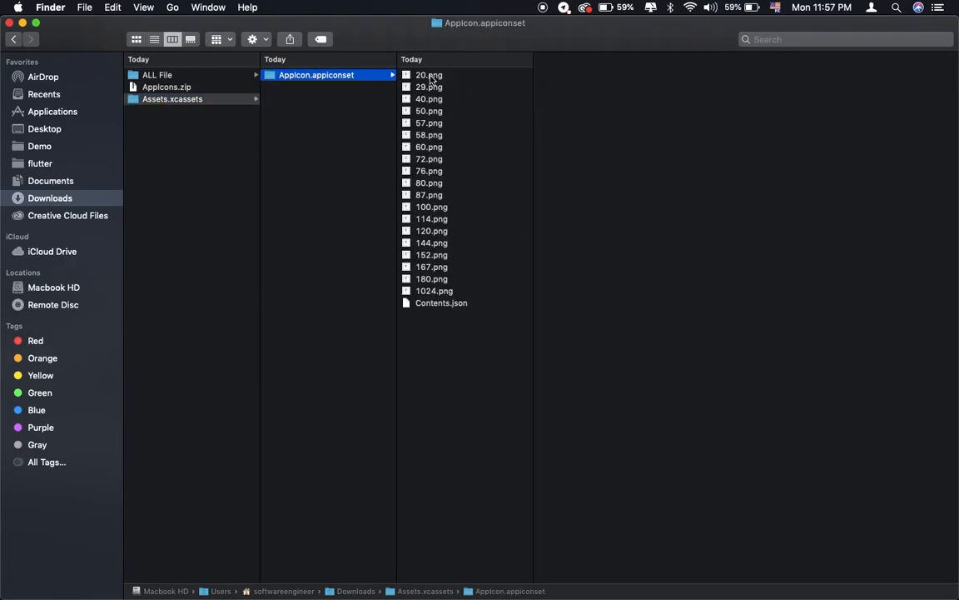
# Preview the generated logo PNGs such as 40.png in Finder's column view
pyautogui.click(429, 98)
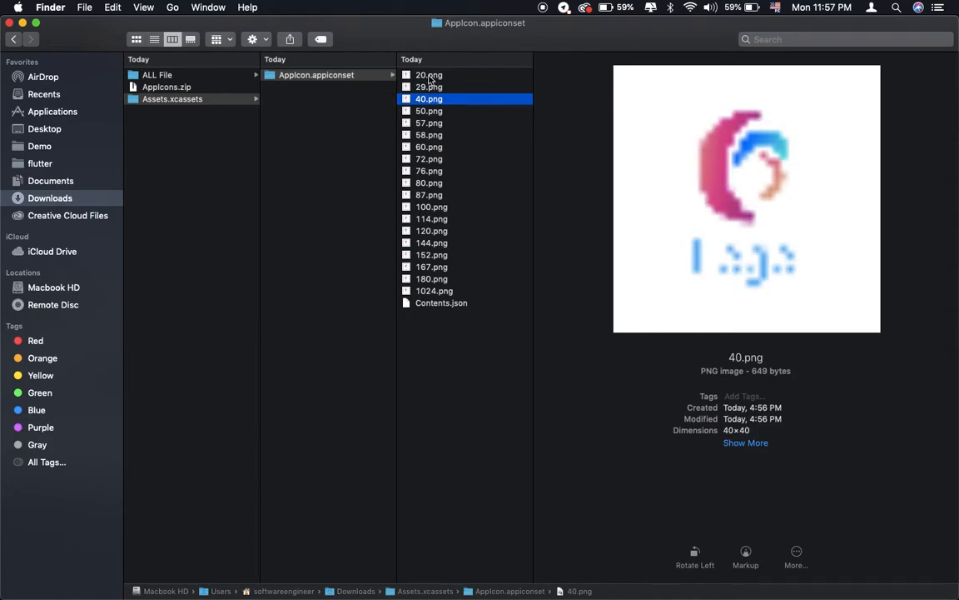
pyautogui.click(430, 193)
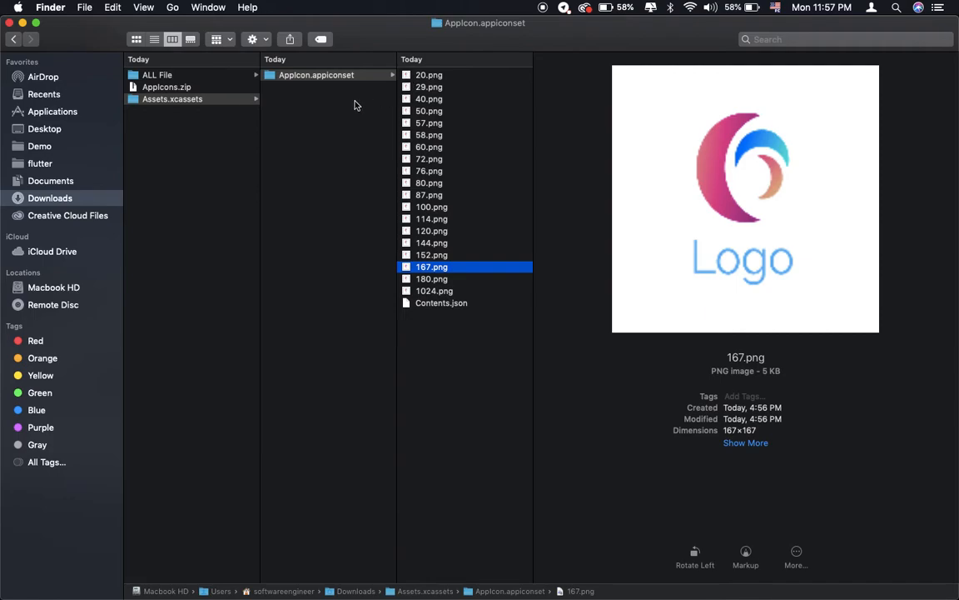
pyautogui.click(173, 98)
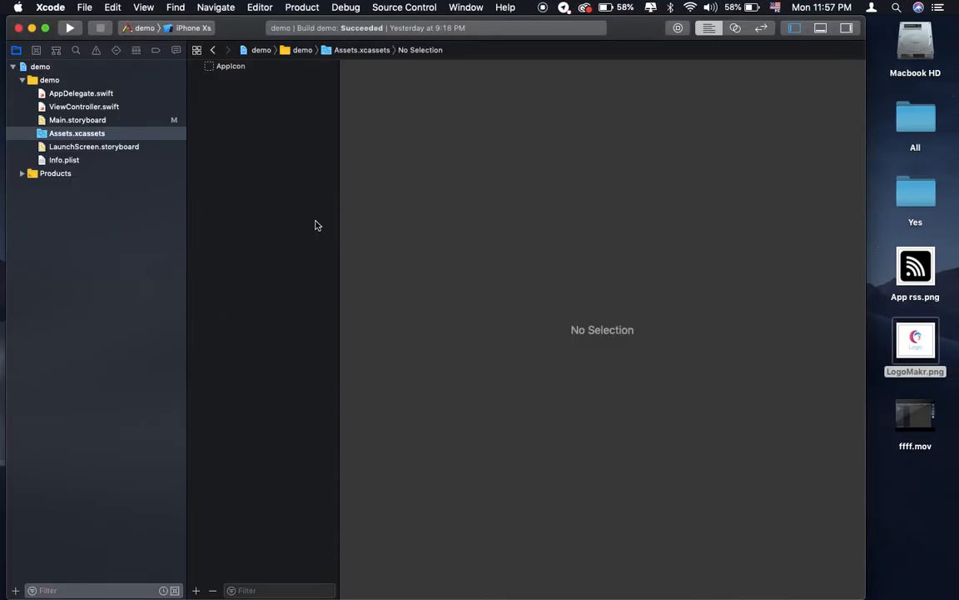
pyautogui.moveTo(287, 203)
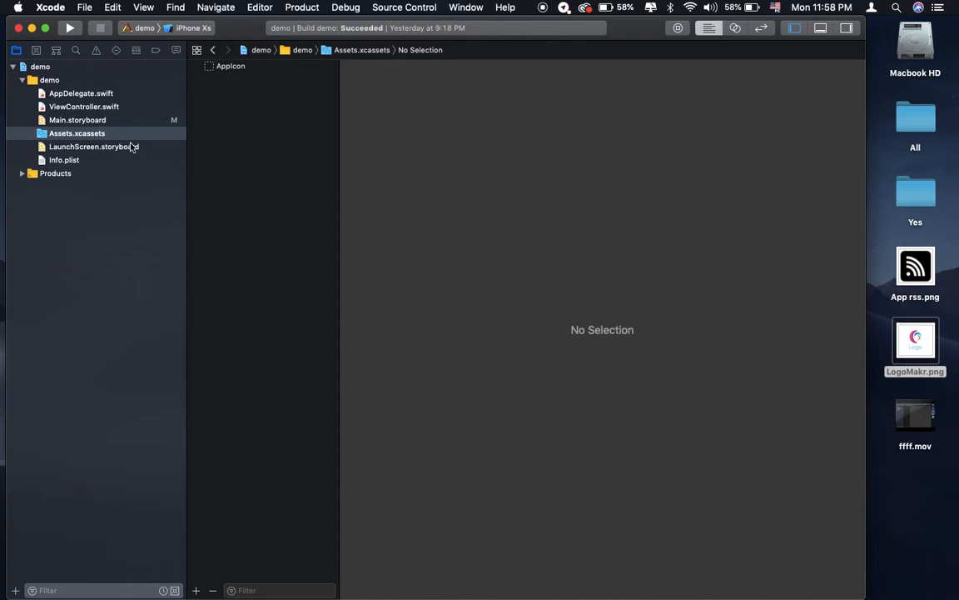
pyautogui.moveTo(70, 140)
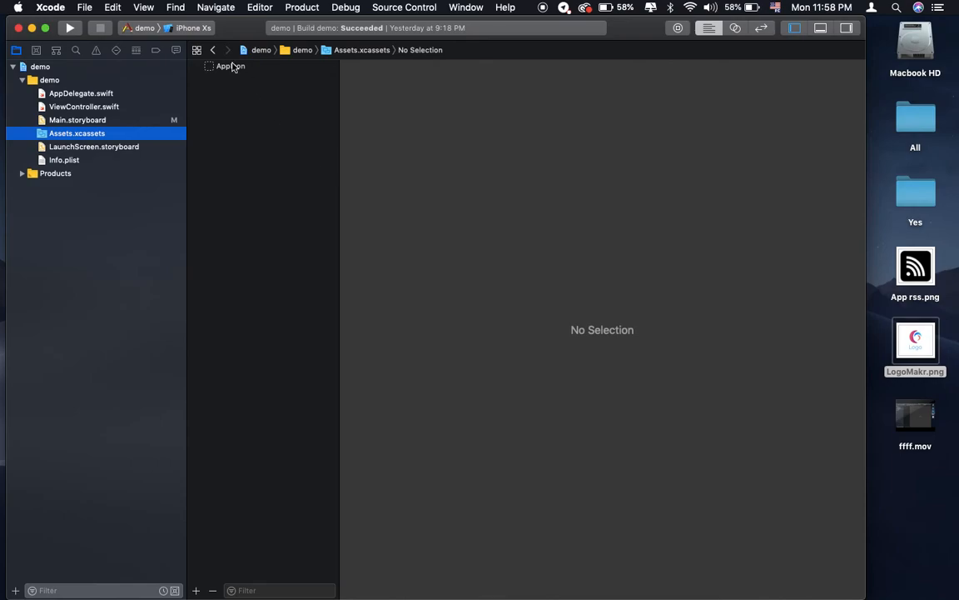
# Show the empty AppIcon set and bring up the context menu for Assets.xcassets
pyautogui.click(230, 67)
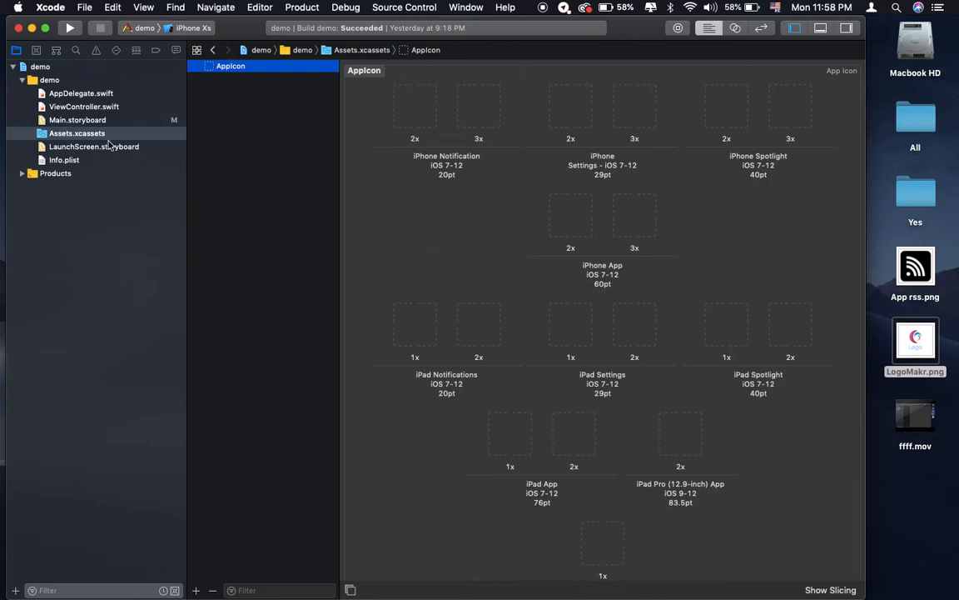
pyautogui.rightClick(77, 133)
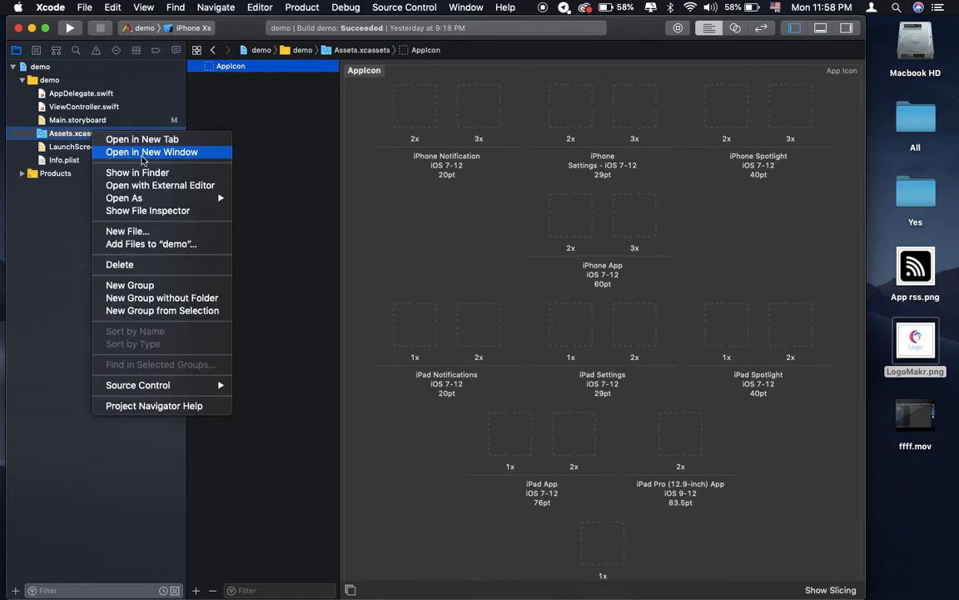
# Reveal Assets.xcassets in Finder and replace its AppIcon.appiconset with the generated one
pyautogui.click(136, 171)
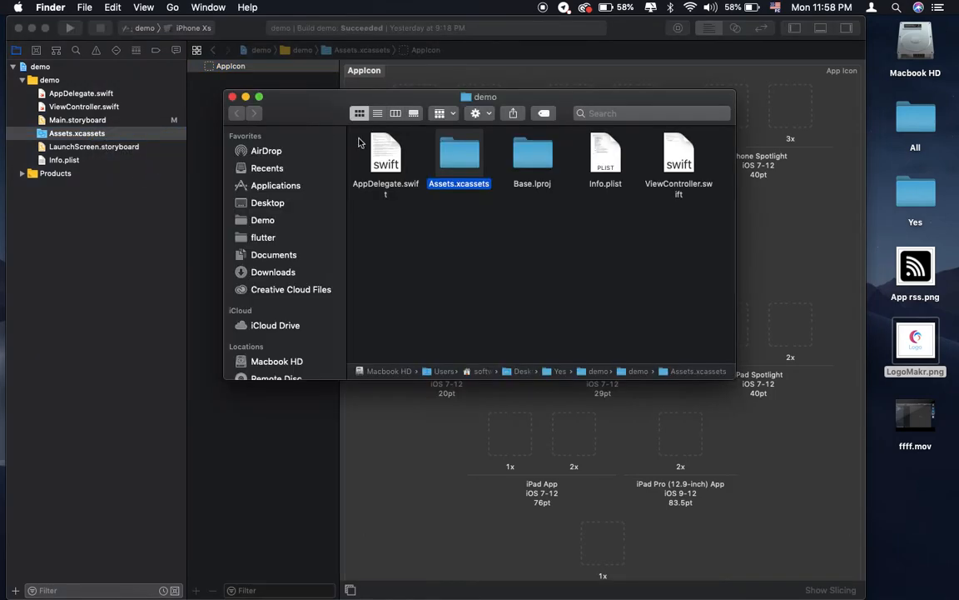
pyautogui.moveTo(456, 159)
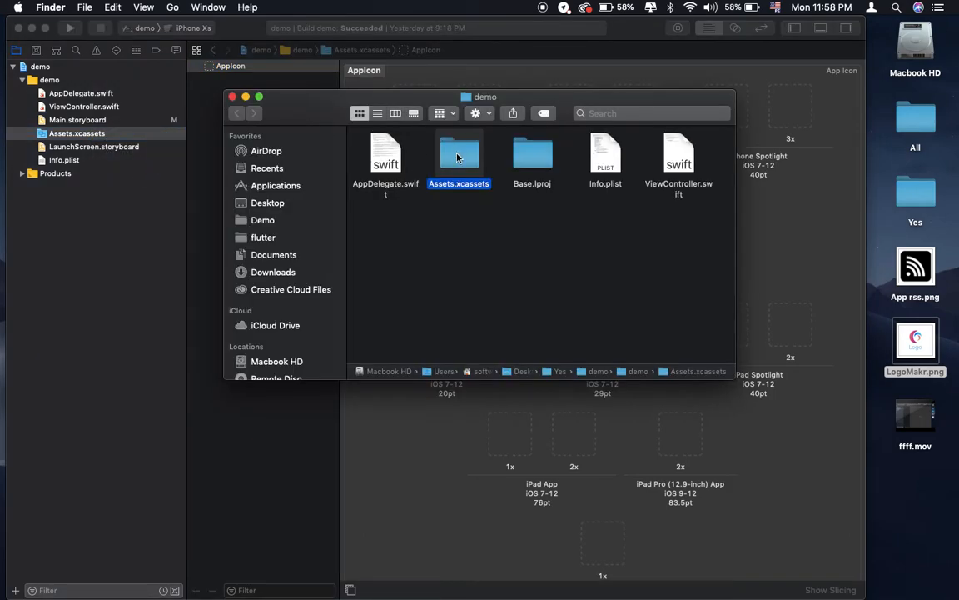
pyautogui.doubleClick(459, 158)
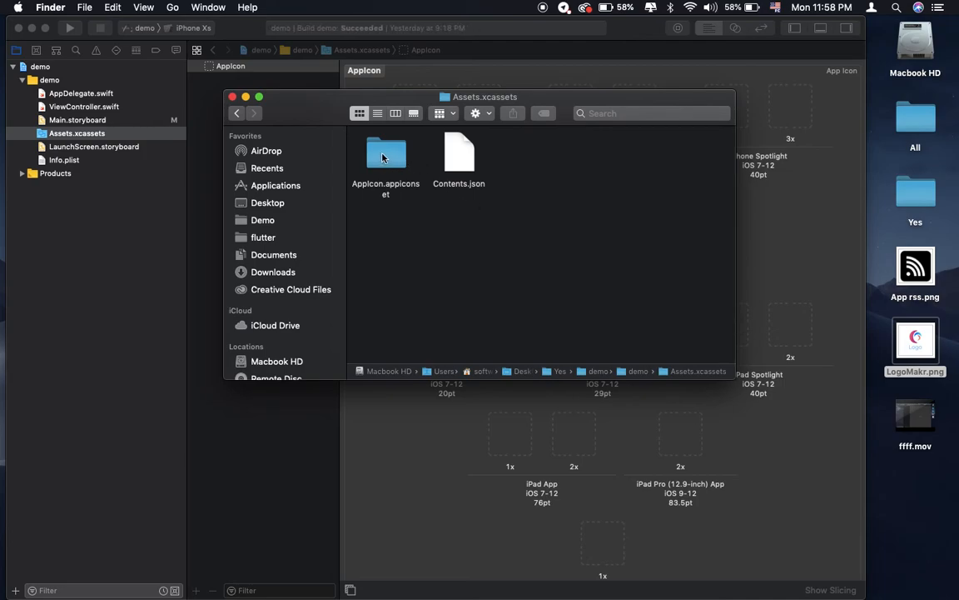
pyautogui.doubleClick(386, 153)
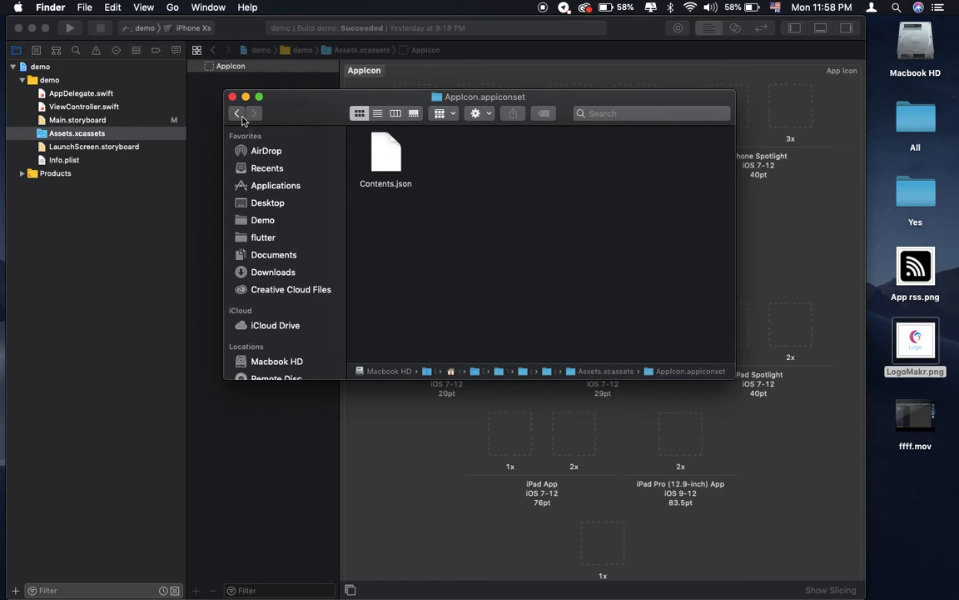
pyautogui.click(260, 97)
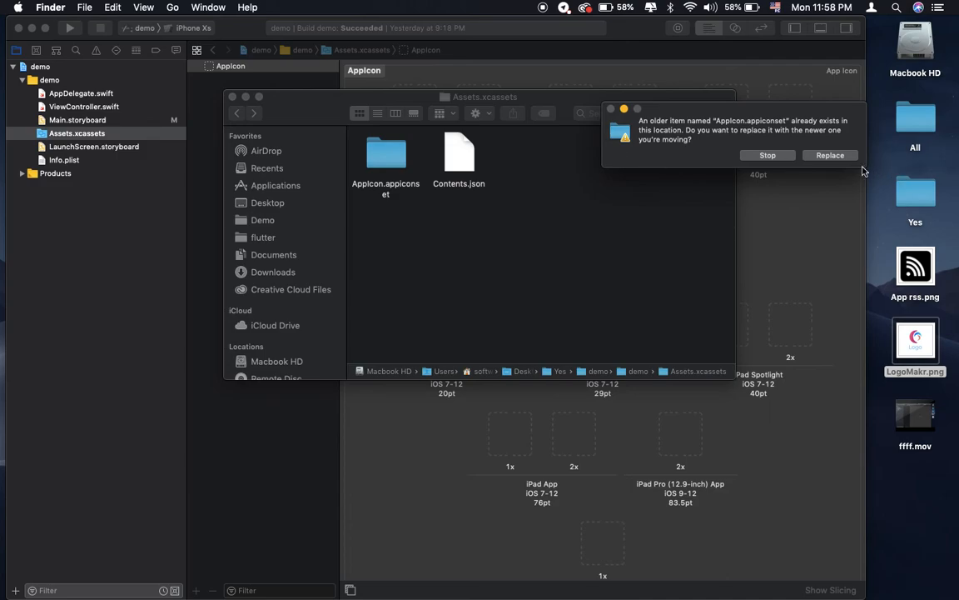
pyautogui.click(829, 155)
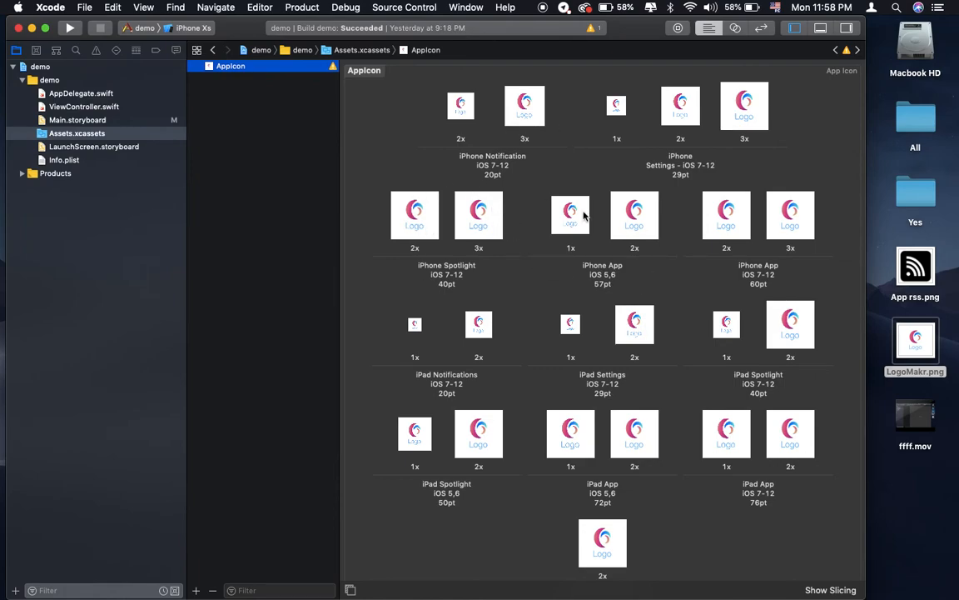
pyautogui.moveTo(480, 118)
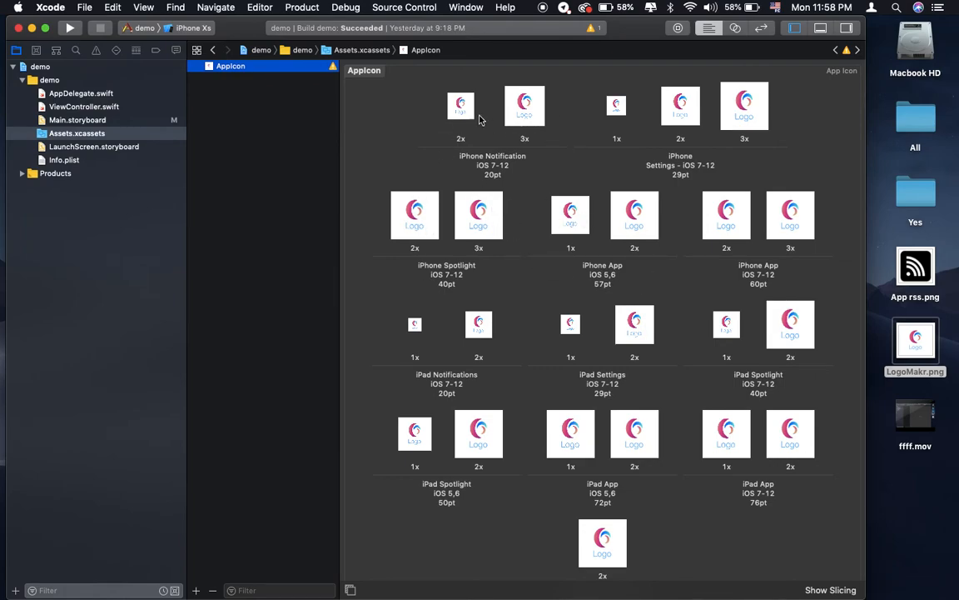
pyautogui.moveTo(551, 138)
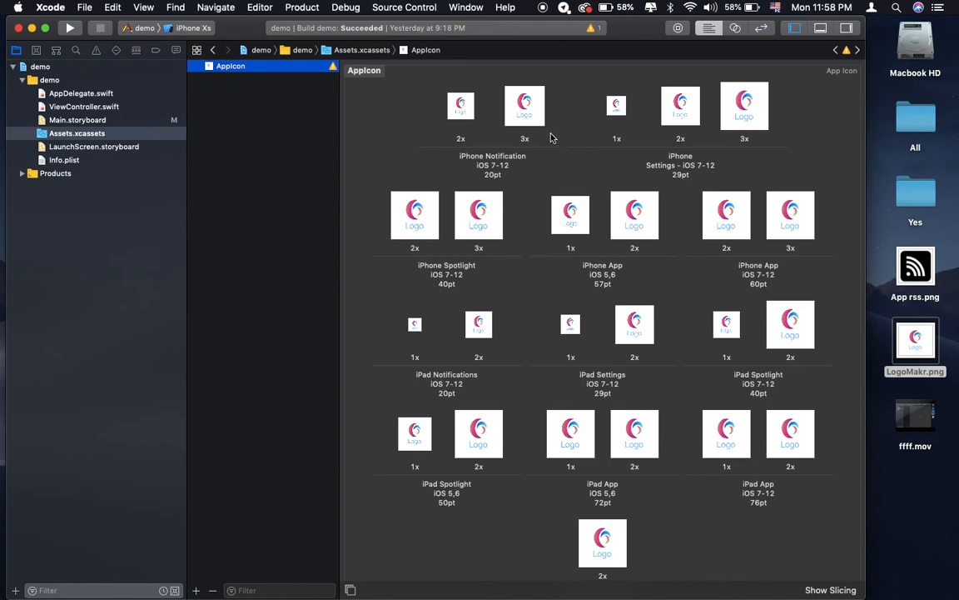
# Scroll through the AppIcon set to verify every slot down to the App Store icon holds the logo
pyautogui.scroll(-3)
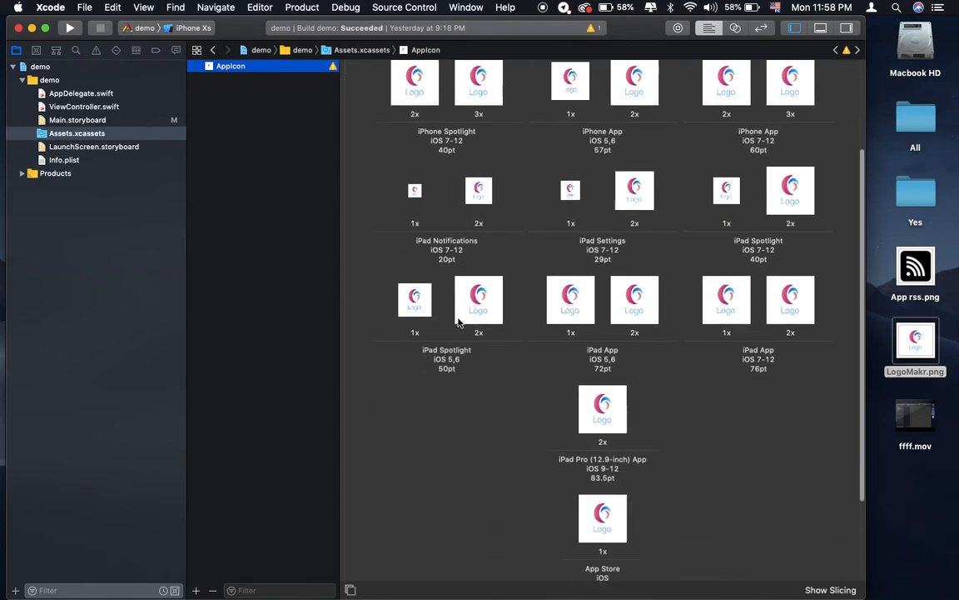
pyautogui.scroll(3)
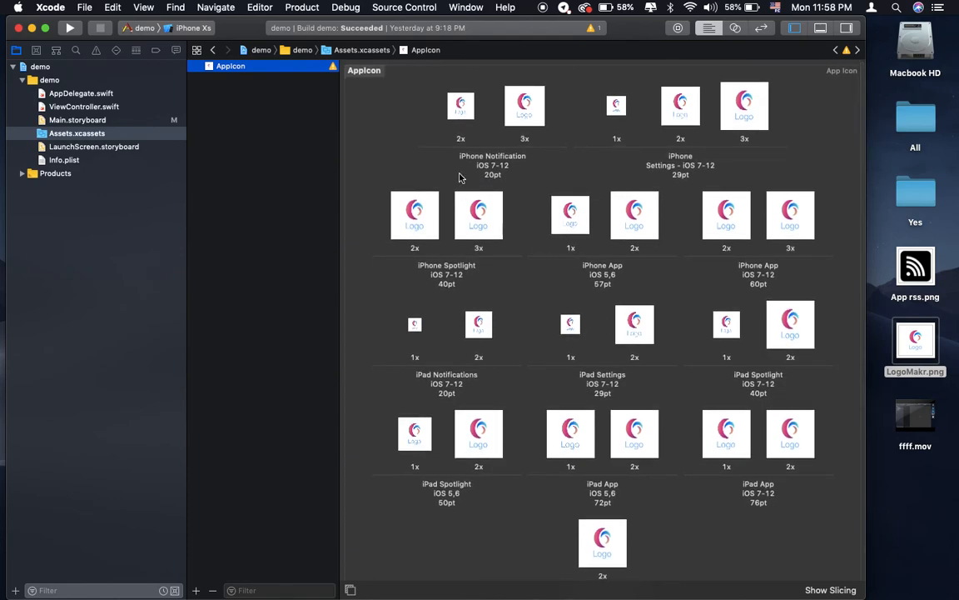
pyautogui.moveTo(533, 260)
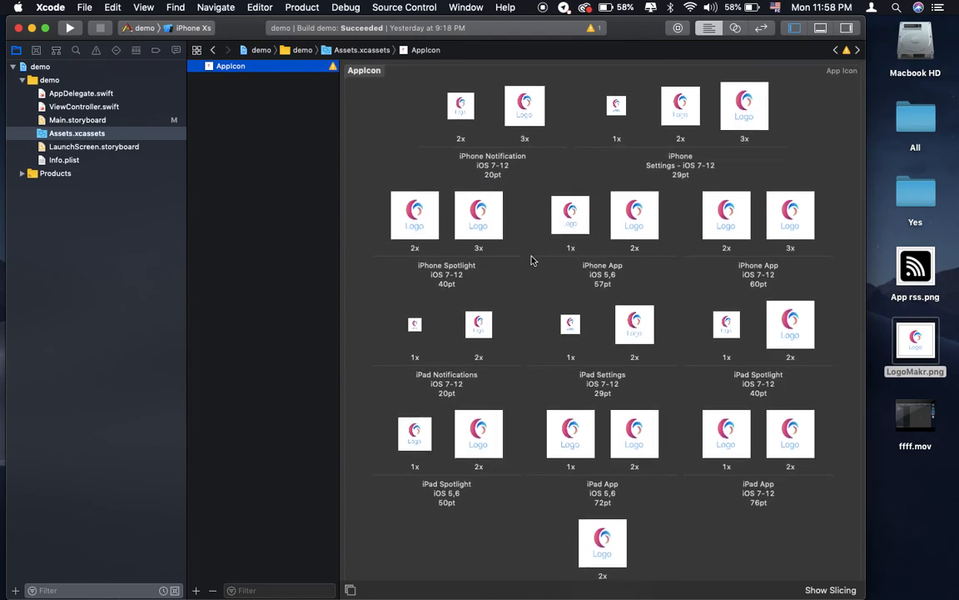